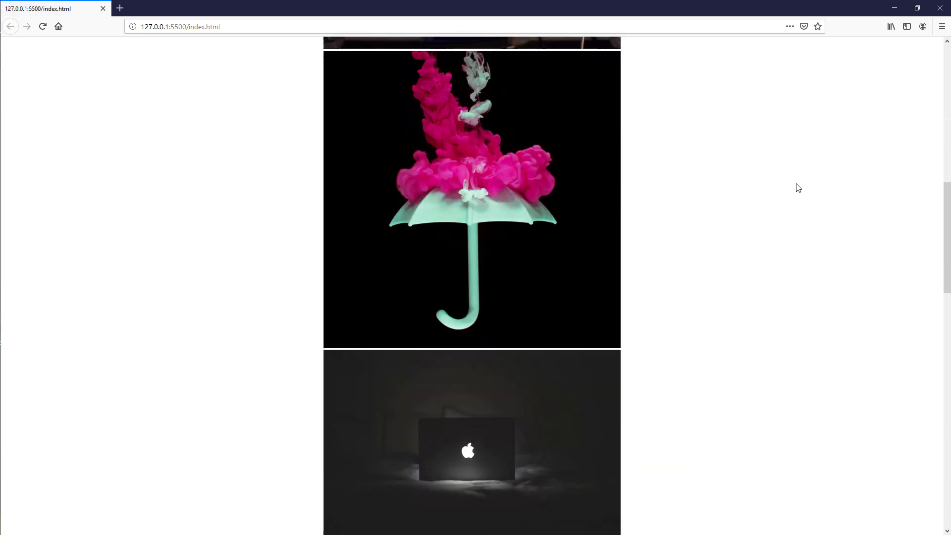
Scroll down through the local stacked-image page in Firefox.
{"action": "scroll", "scroll_direction": "down", "scroll_amount": 3}
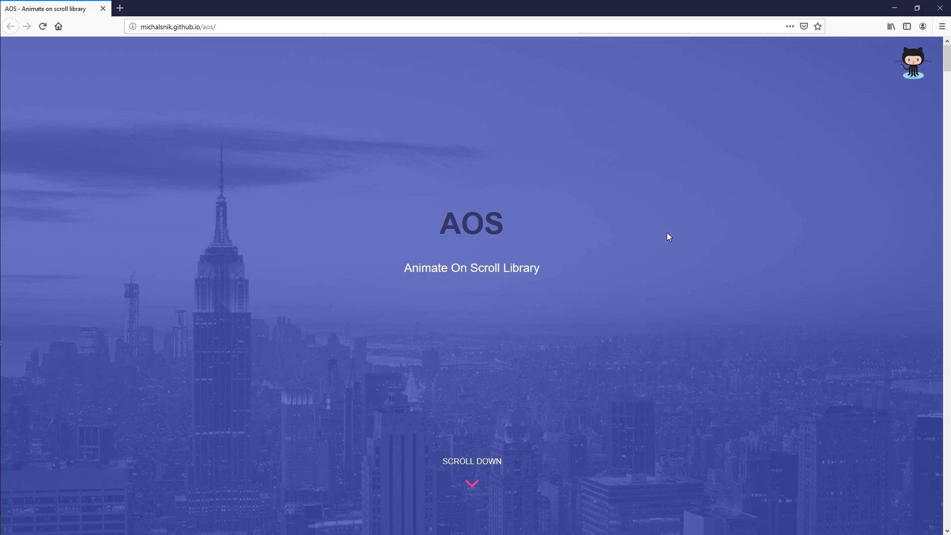
{"action": "scroll", "scroll_direction": "down", "scroll_amount": 3}
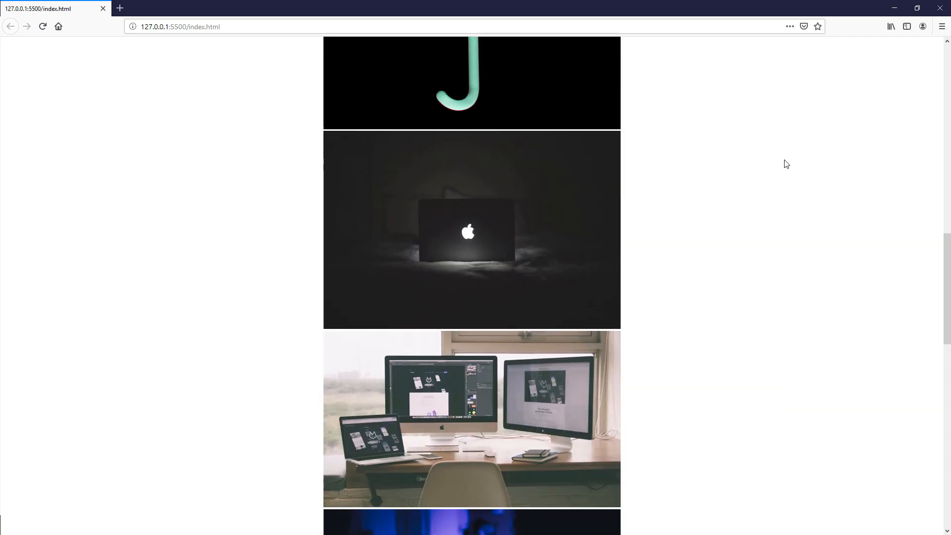
Scroll down the local image page to review the stacked images.
{"action": "scroll", "scroll_direction": "down", "scroll_amount": 3}
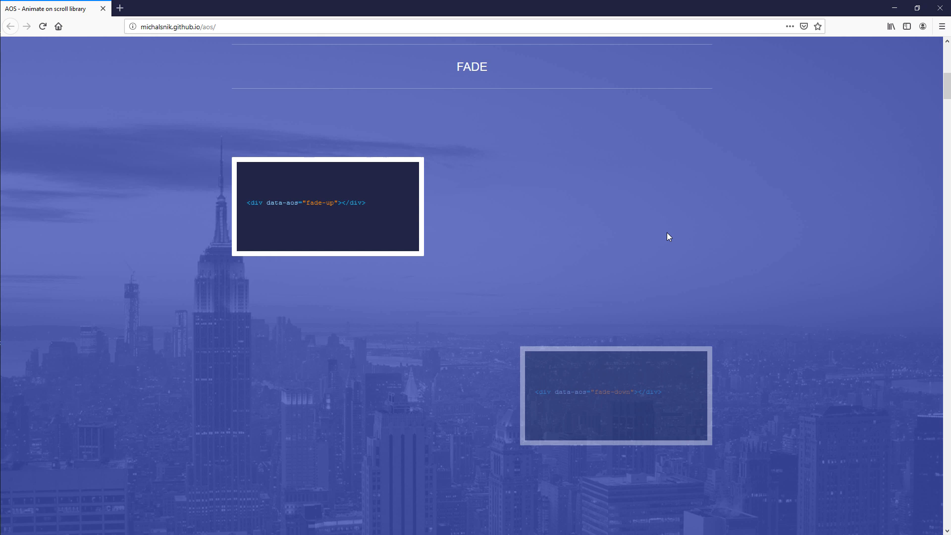
{"action": "scroll", "scroll_direction": "down", "scroll_amount": 3}
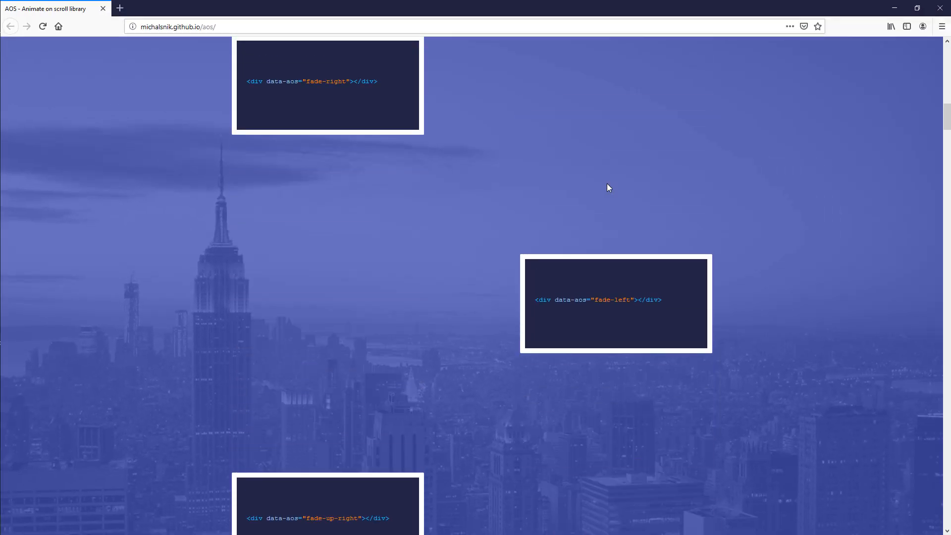
{"action": "scroll", "scroll_direction": "down", "scroll_amount": 3}
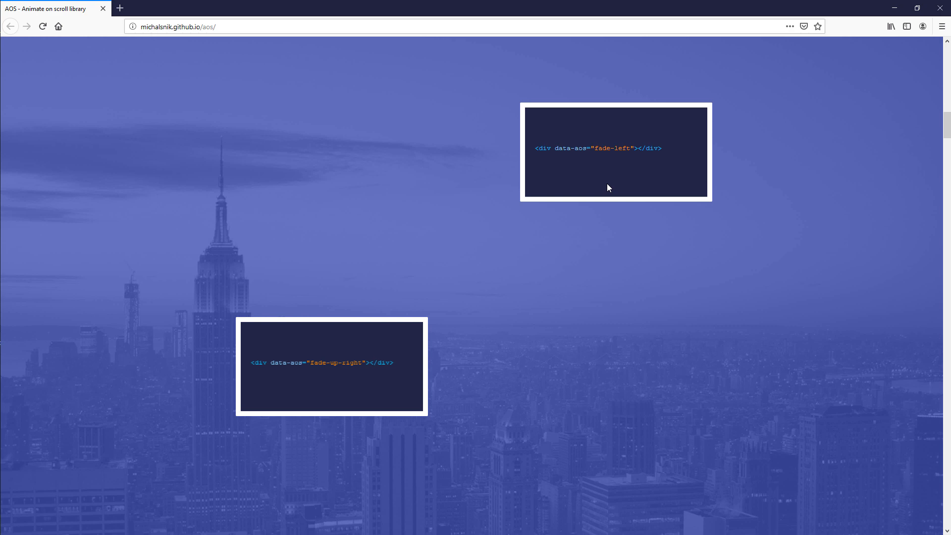
{"action": "scroll", "scroll_direction": "down", "scroll_amount": 3}
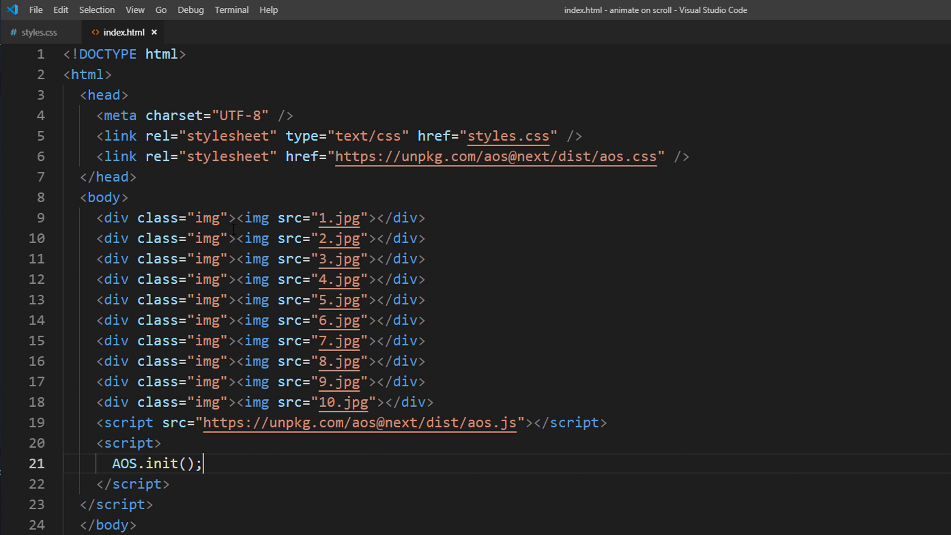
Add data-aos="fade-in" to the first image div and select the attribute for copying.
{"action": "type", "text": "data-aos"}
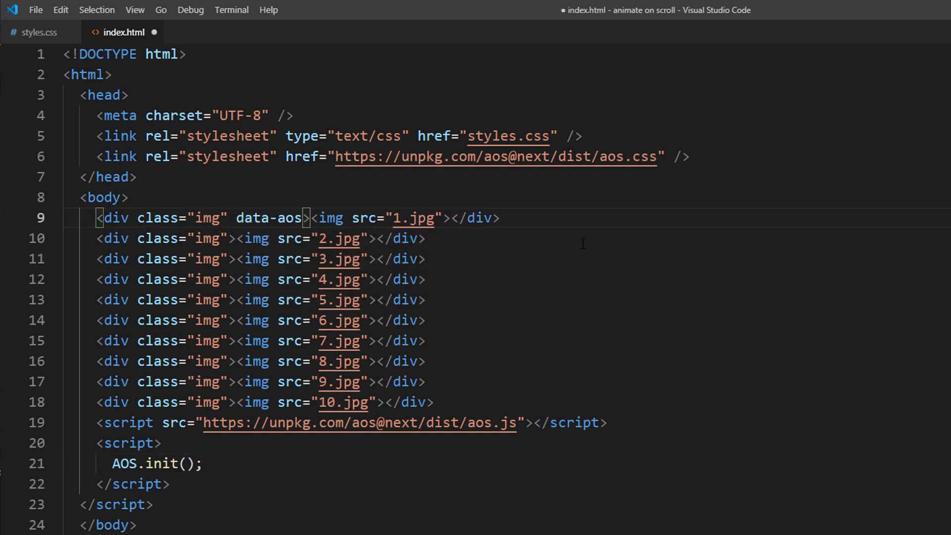
{"action": "type", "text": "\"fade-in\""}
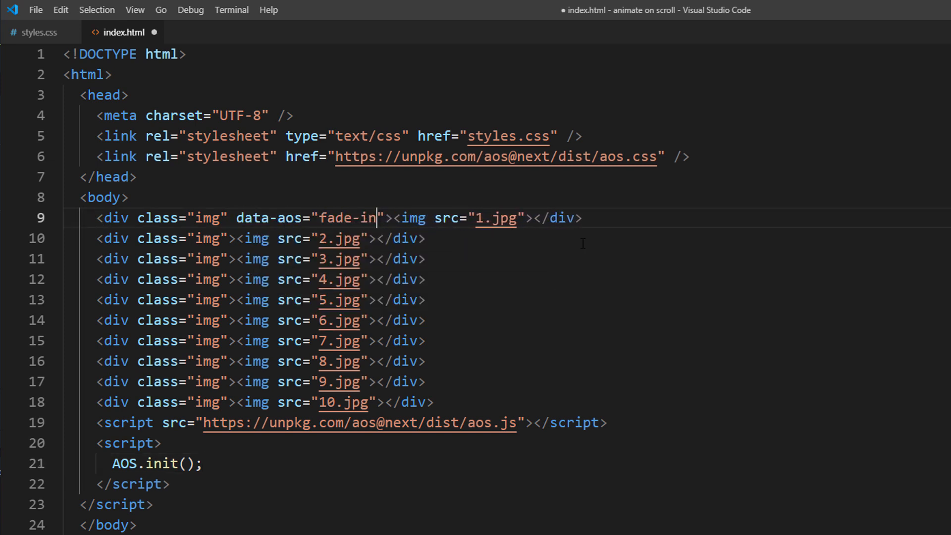
{"action": "left_click_drag", "start_coordinate": [236, 218], "coordinate": [383, 218]}
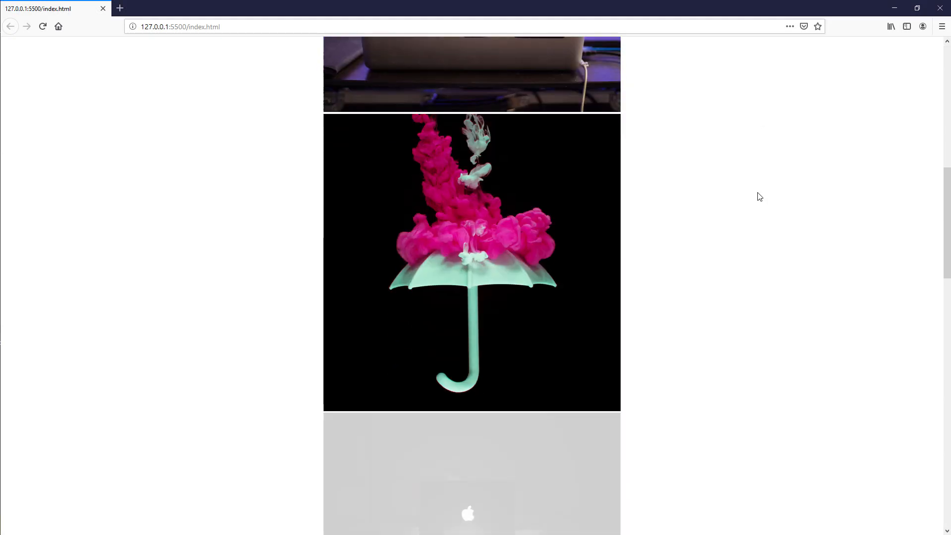
Scroll the page to watch images fade in, then open DevTools with F12.
{"action": "scroll", "scroll_direction": "down", "scroll_amount": 3}
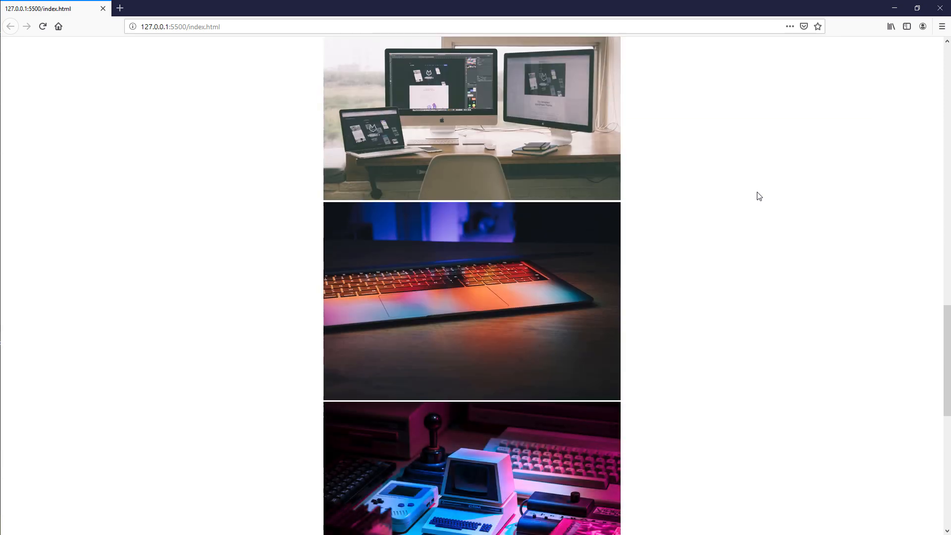
{"action": "scroll", "scroll_direction": "down", "scroll_amount": 3}
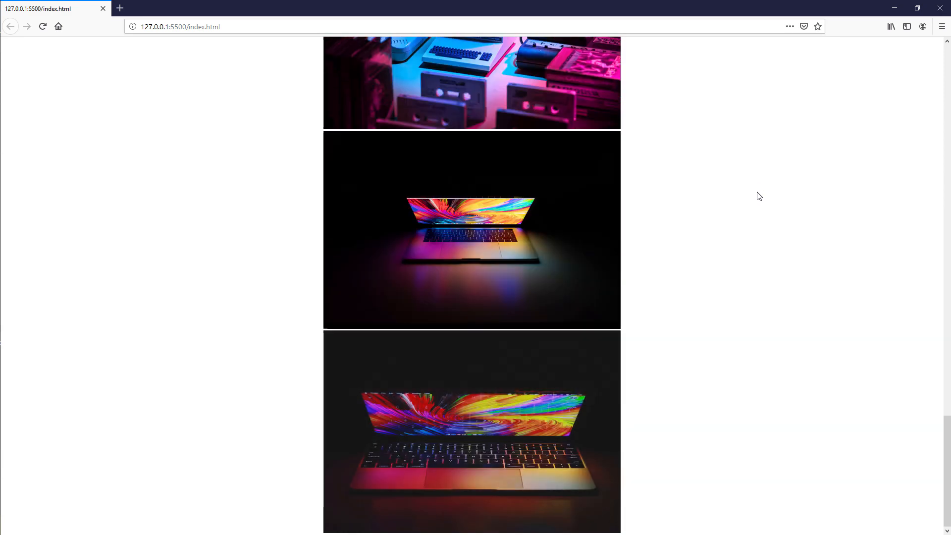
{"action": "key", "text": "F12"}
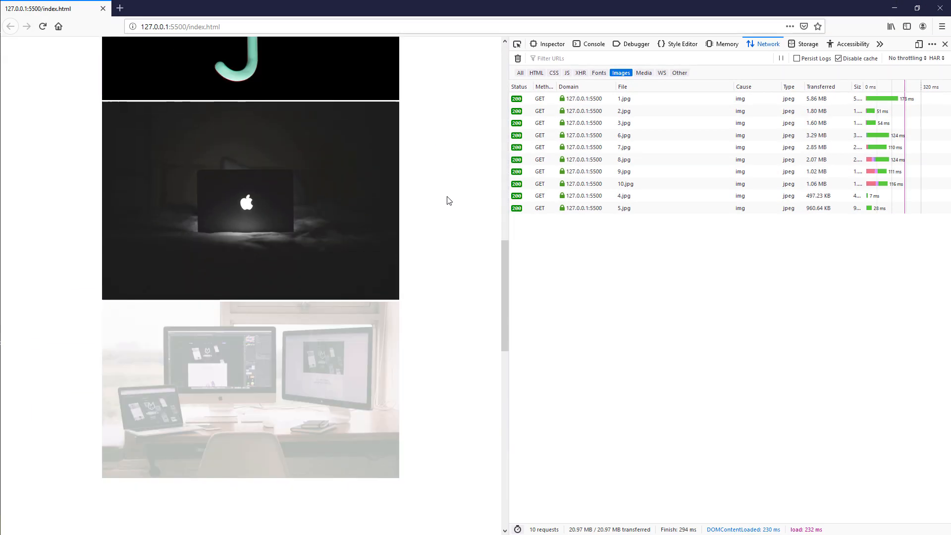
{"action": "scroll", "scroll_direction": "down", "scroll_amount": 3}
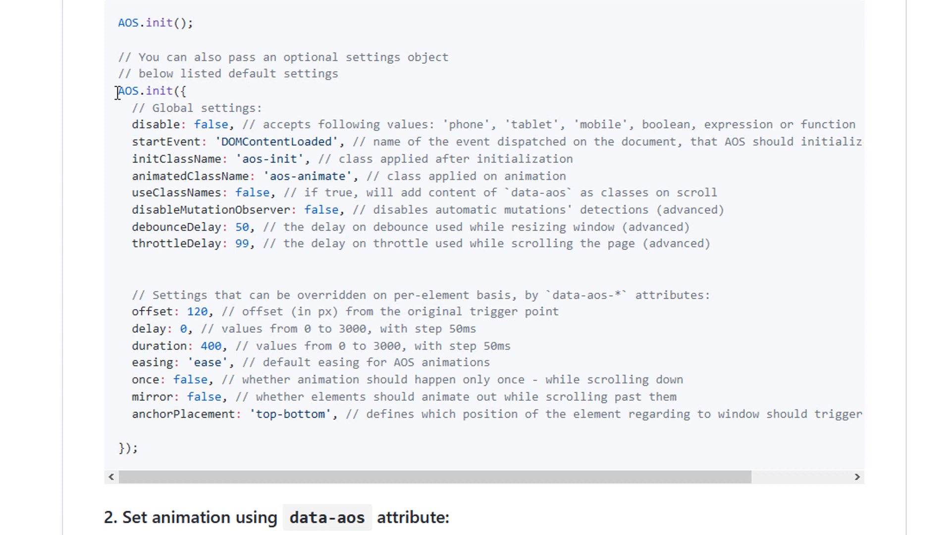
Highlight AOS.init in the README settings and select a per-element data-aos option.
{"action": "double_click", "coordinate": [149, 91]}
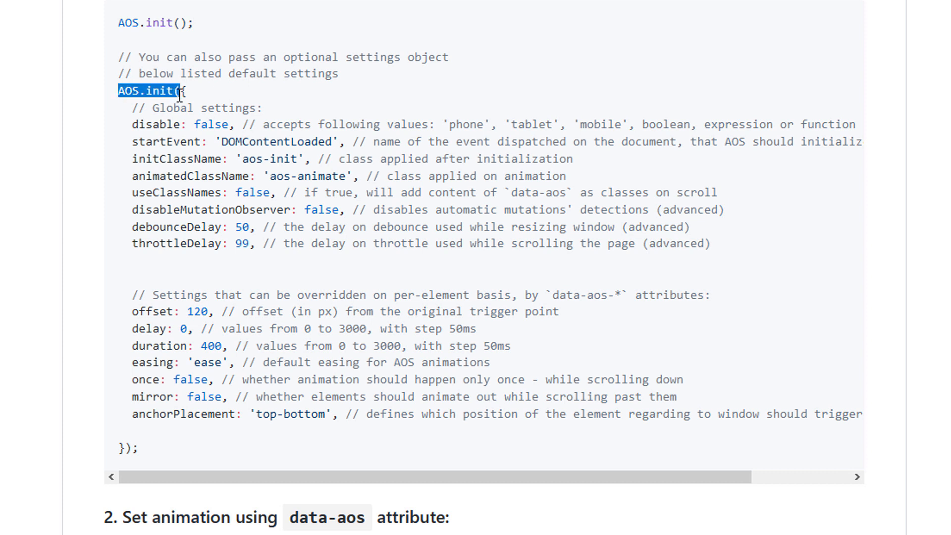
{"action": "mouse_move", "coordinate": [376, 127]}
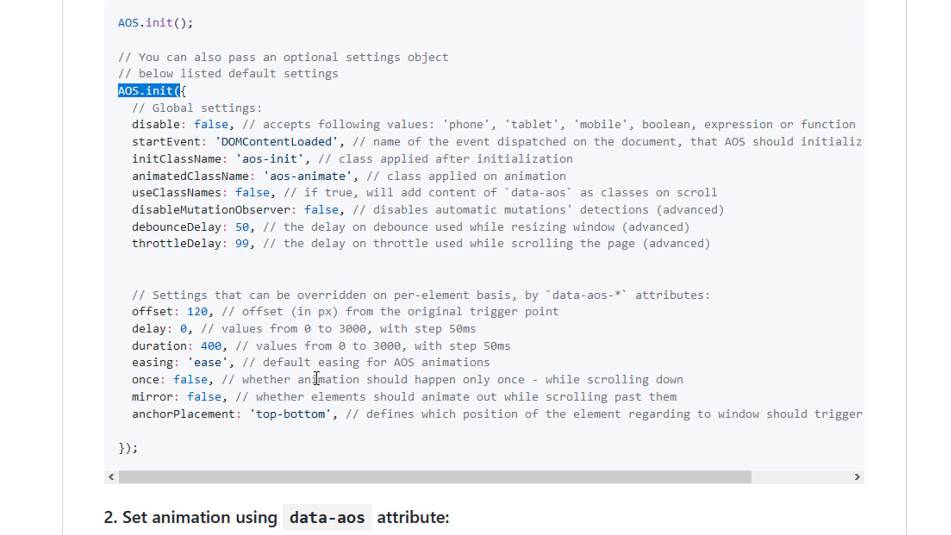
{"action": "scroll", "scroll_direction": "down", "scroll_amount": 3}
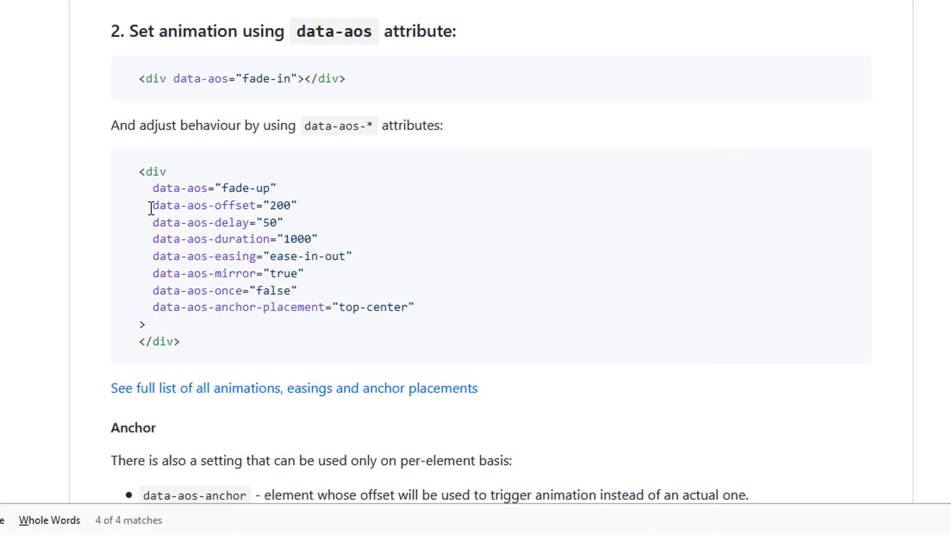
{"action": "double_click", "coordinate": [203, 205]}
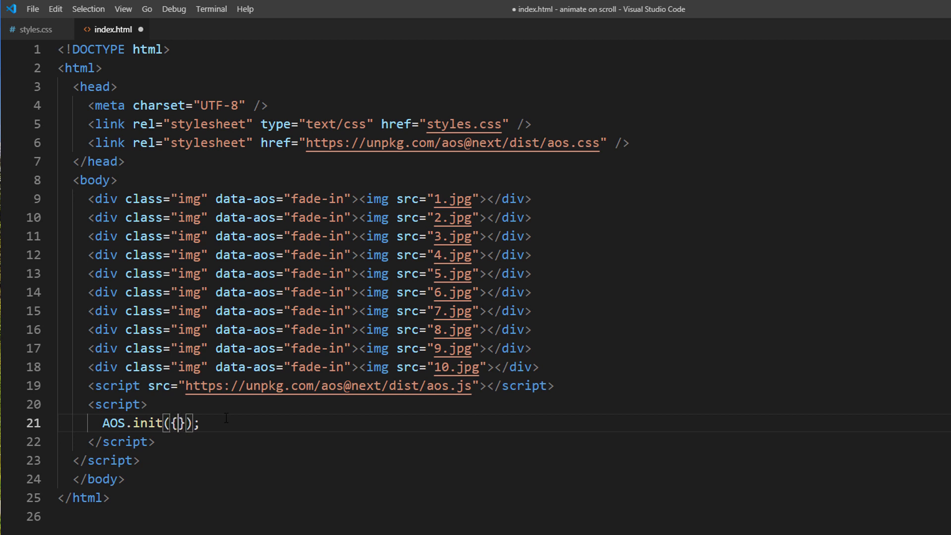
Change line 21 to AOS.init({once:"true"}); in index.html.
{"action": "type", "text": "once:\""}
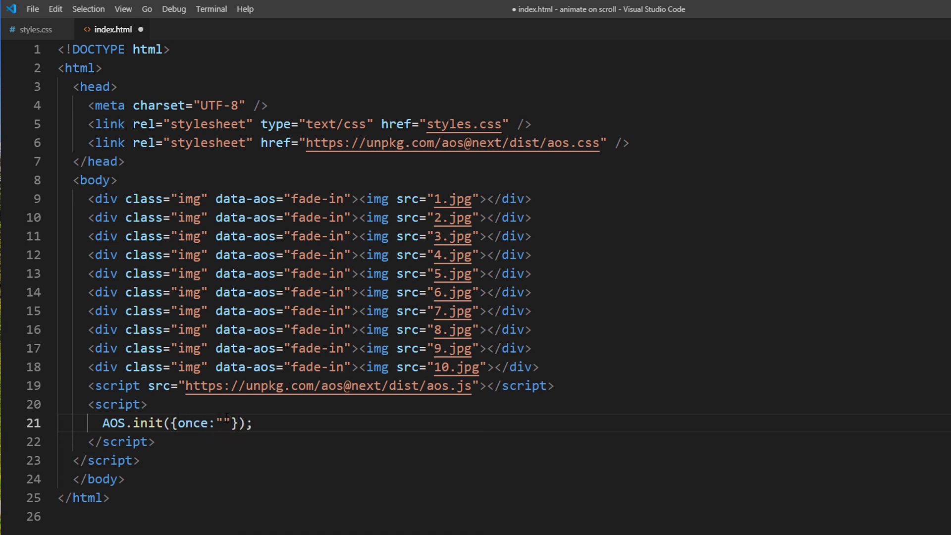
{"action": "type", "text": "true"}
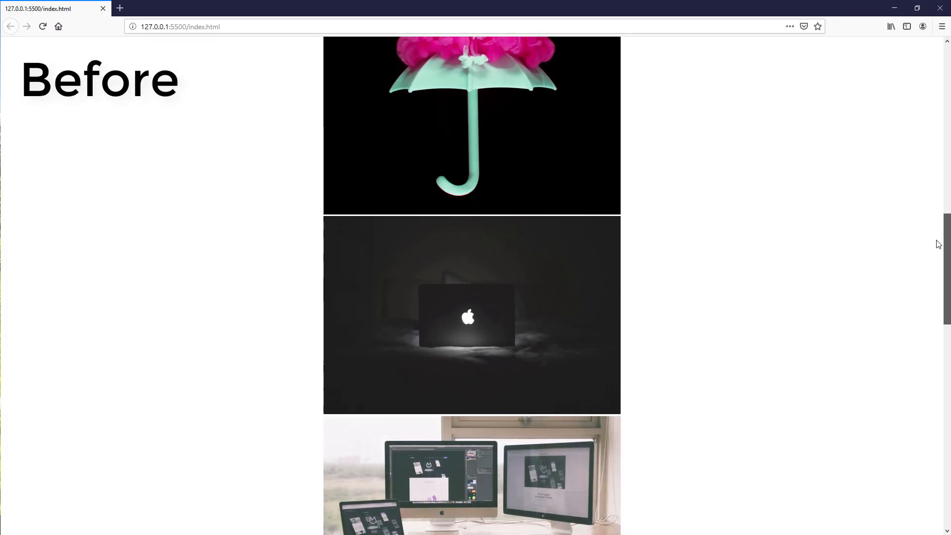
{"action": "scroll", "scroll_direction": "up", "scroll_amount": 3}
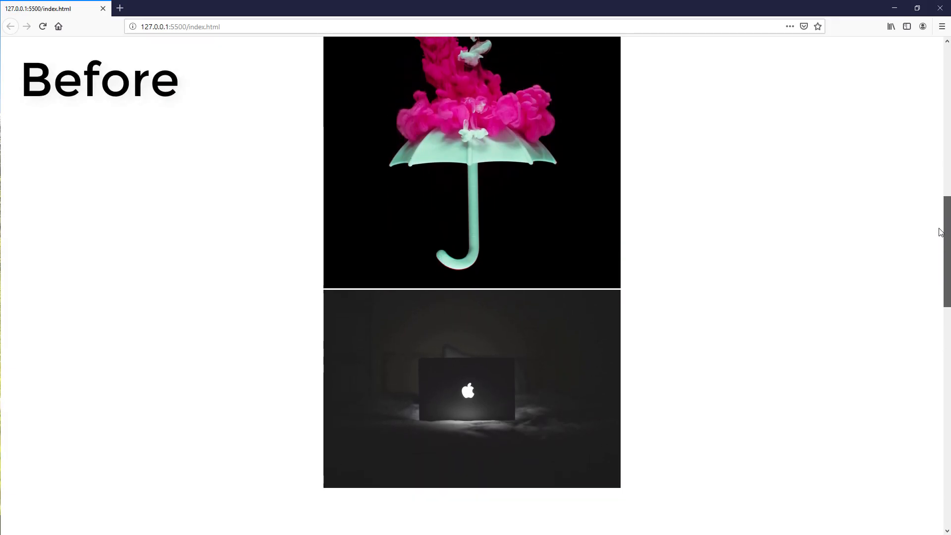
{"action": "scroll", "scroll_direction": "down", "scroll_amount": 3}
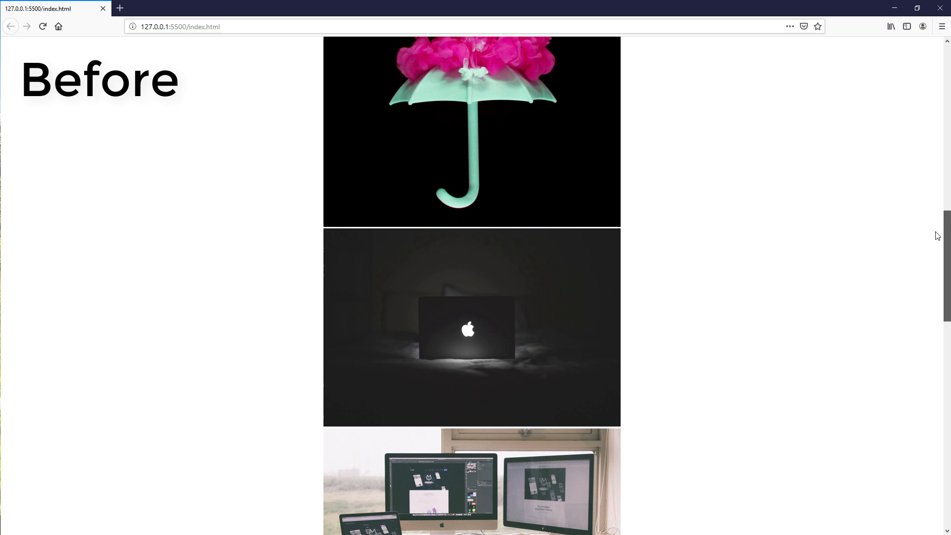
{"action": "scroll", "scroll_direction": "down", "scroll_amount": 3}
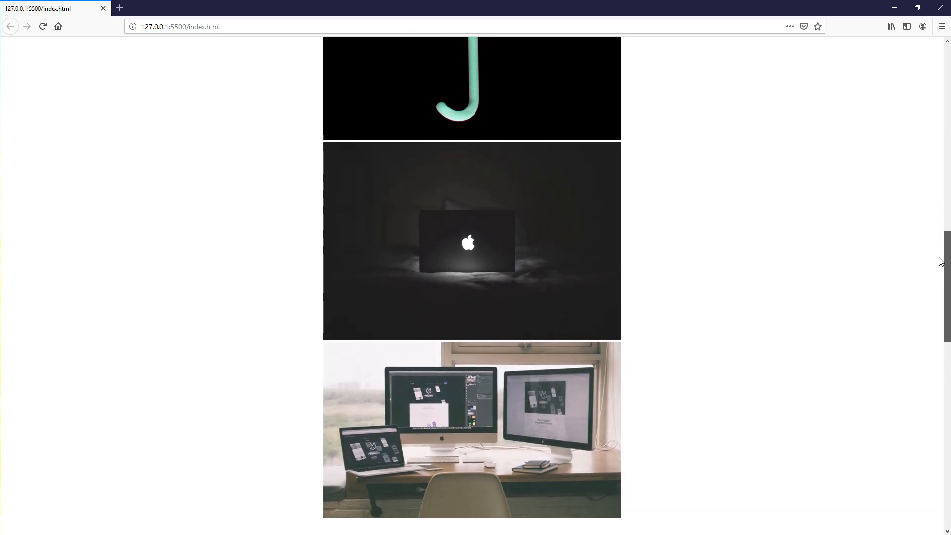
{"action": "scroll", "scroll_direction": "down", "scroll_amount": 3}
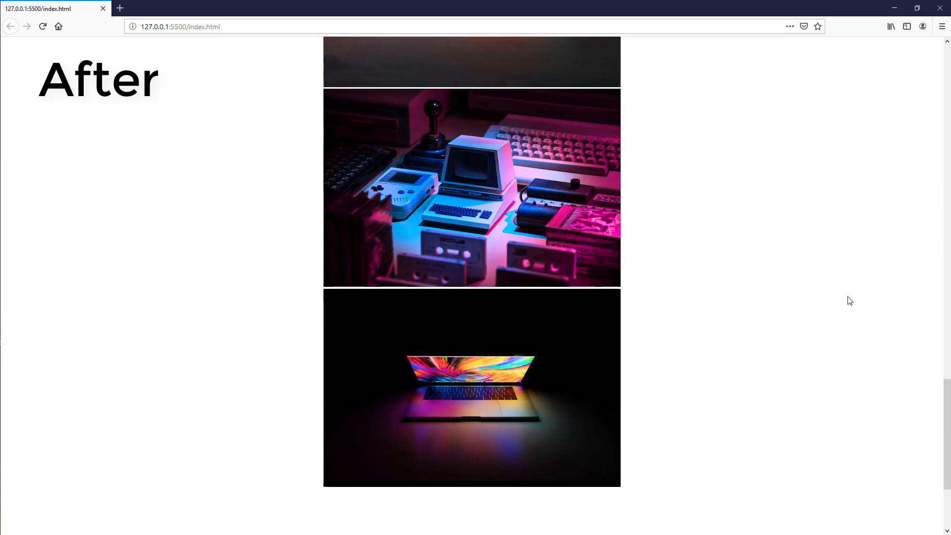
{"action": "scroll", "scroll_direction": "up", "scroll_amount": 3}
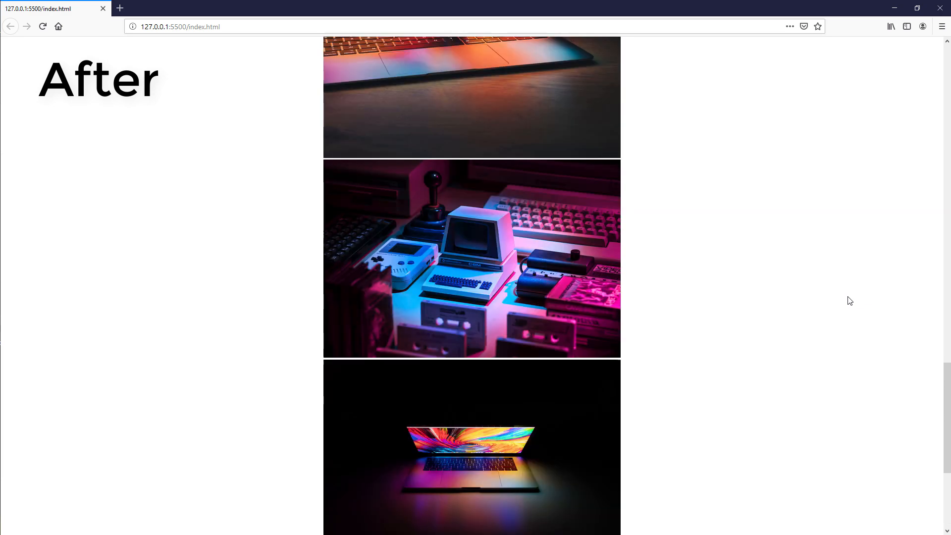
{"action": "scroll", "scroll_direction": "down", "scroll_amount": 3}
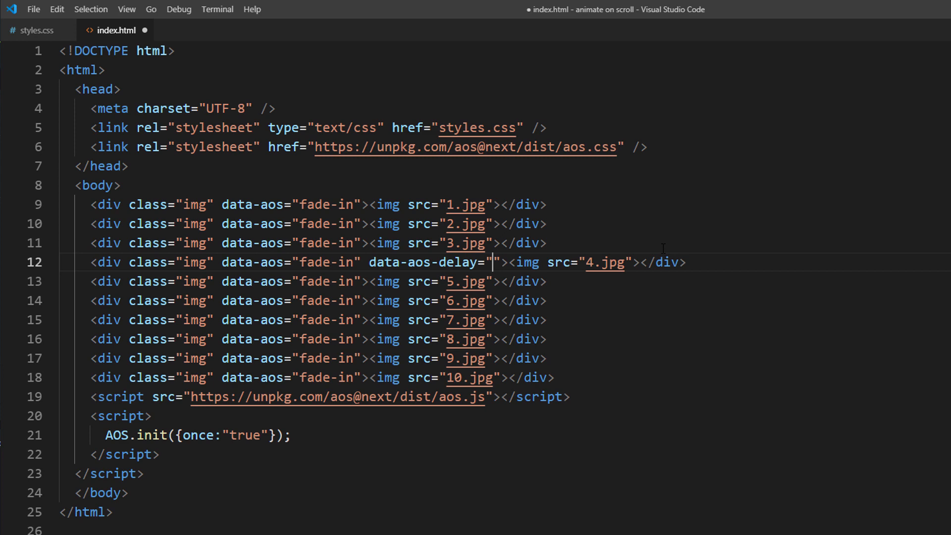
Add data-aos-delay="2000" to the div containing 4.jpg.
{"action": "type", "text": "2000"}
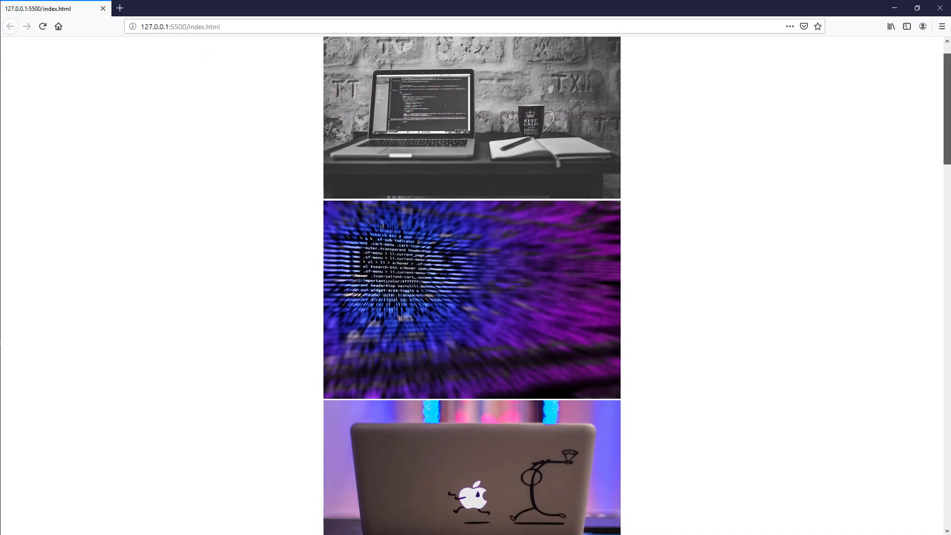
{"action": "scroll", "scroll_direction": "down", "scroll_amount": 3}
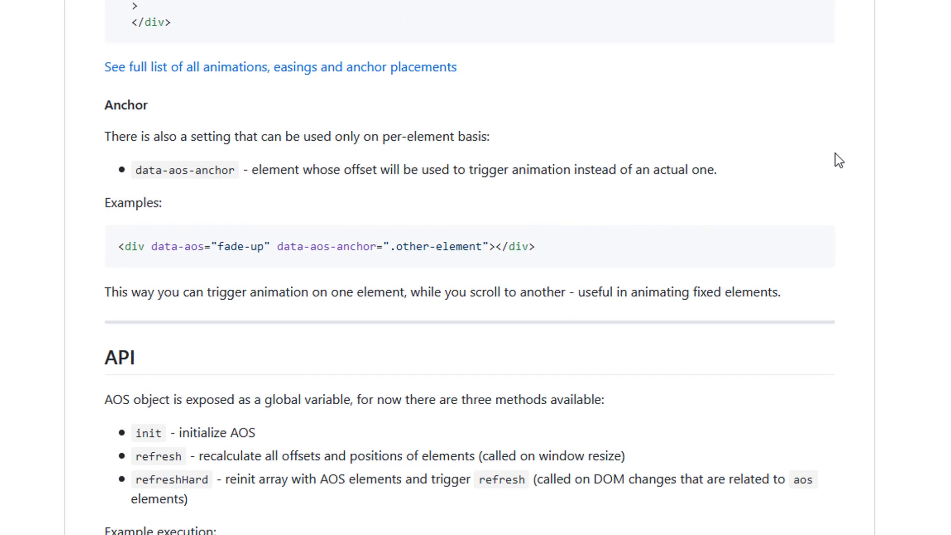
Scroll the AOS README down to the data-aos-anchor Anchor section.
{"action": "scroll", "scroll_direction": "down", "scroll_amount": 3}
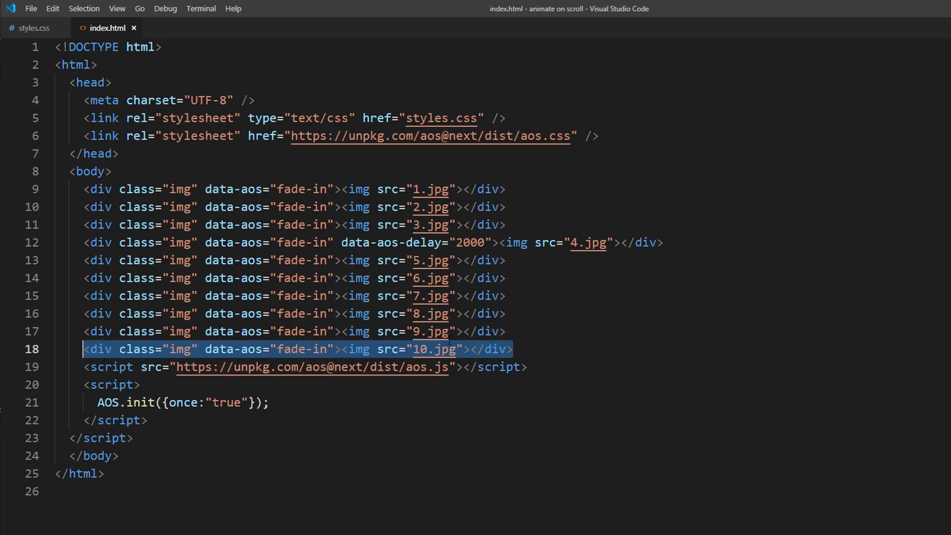
Add a fade-in 11.jpg image div with id="anchor-image" to index.html.
{"action": "type", "text": "<div class=\"img\" data-aos=\"fade-in\"><img src=\"11.jpg\"></div>"}
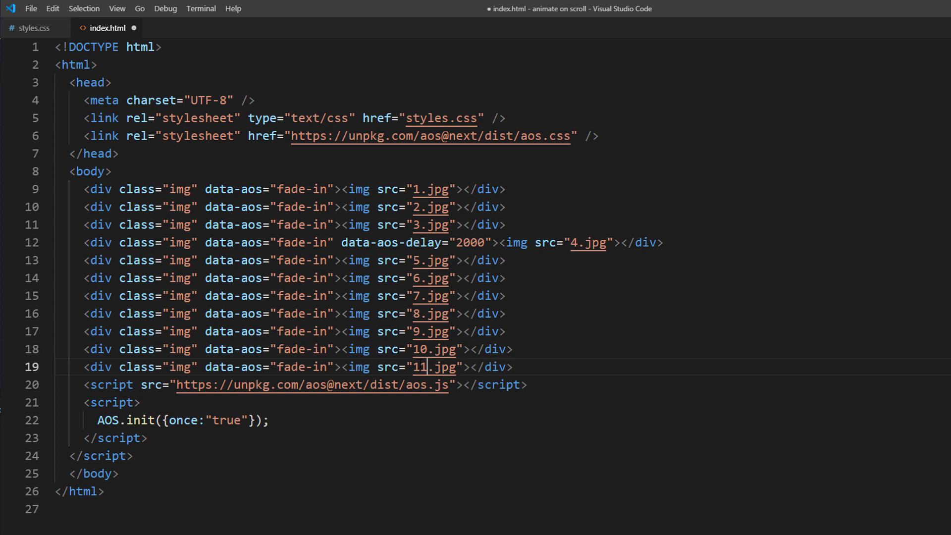
{"action": "type", "text": "id=\"\""}
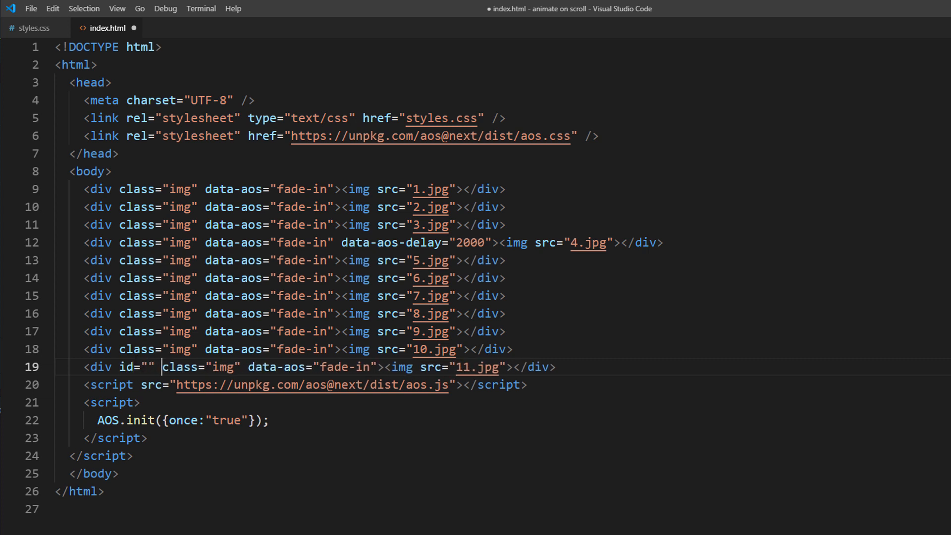
{"action": "type", "text": "anchor-"}
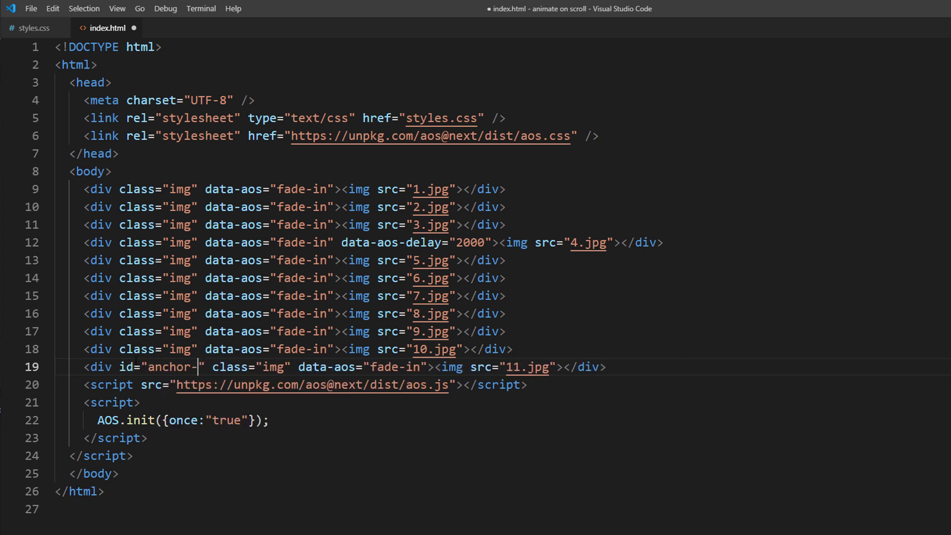
{"action": "type", "text": "image"}
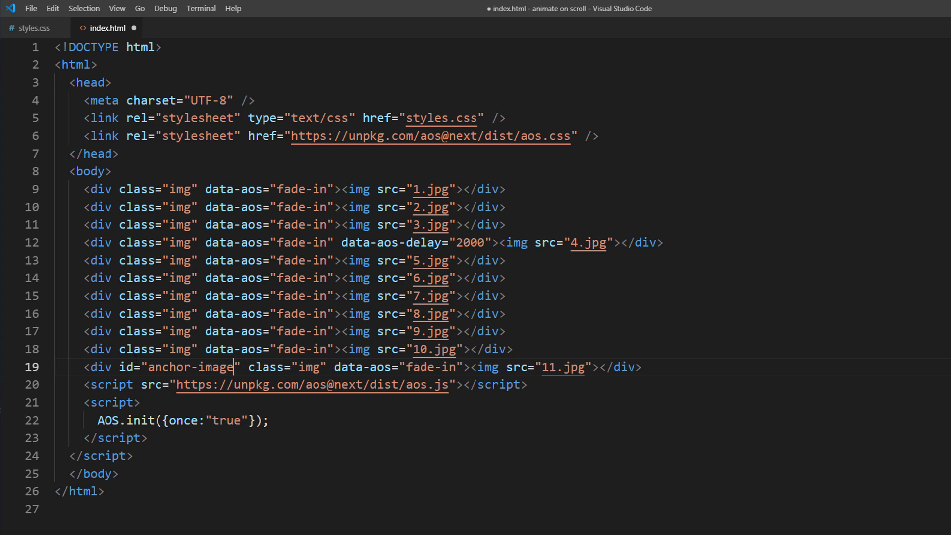
In styles.css, make #anchor-image position fixed at top 10px and left 10px.
{"action": "left_click", "coordinate": [34, 28]}
{"action": "type", "text": "position"}
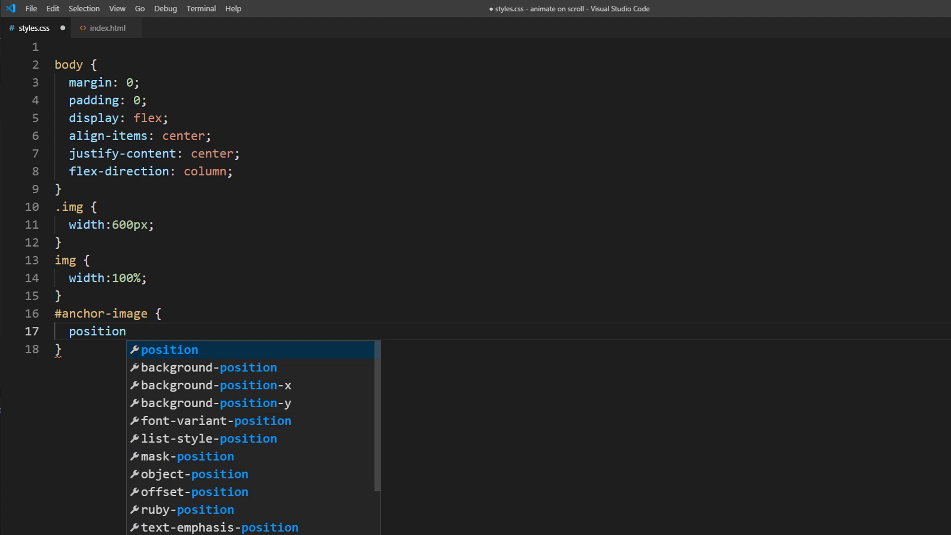
{"action": "type", "text": ":fixed;"}
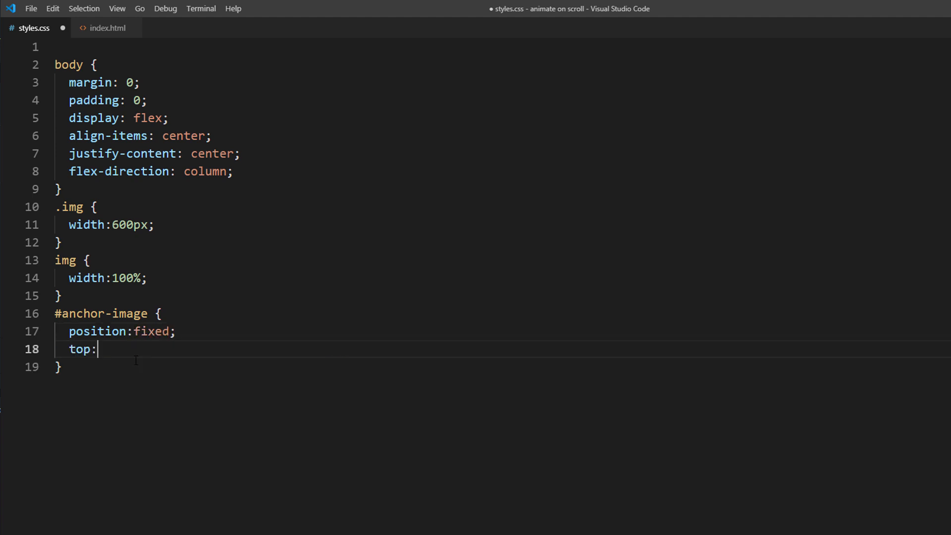
{"action": "type", "text": "10px;"}
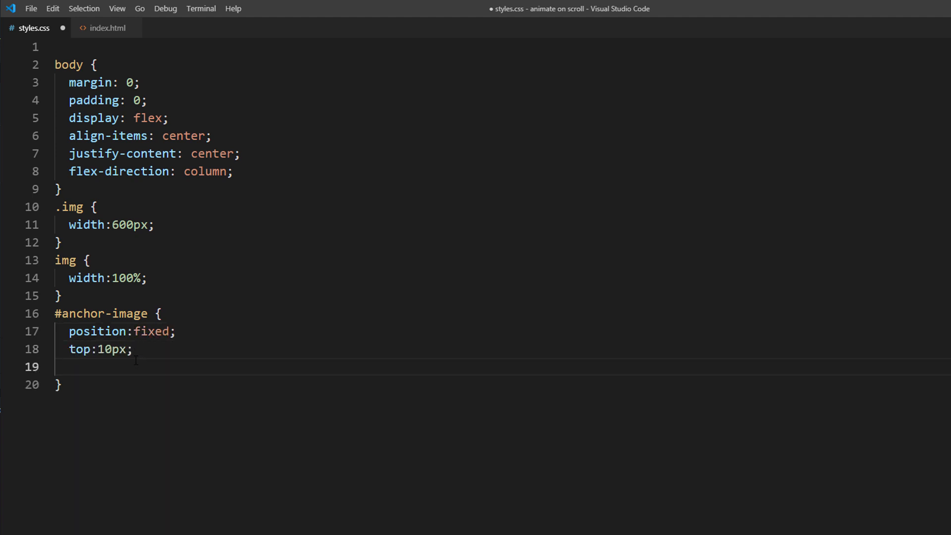
{"action": "type", "text": "left:10px;"}
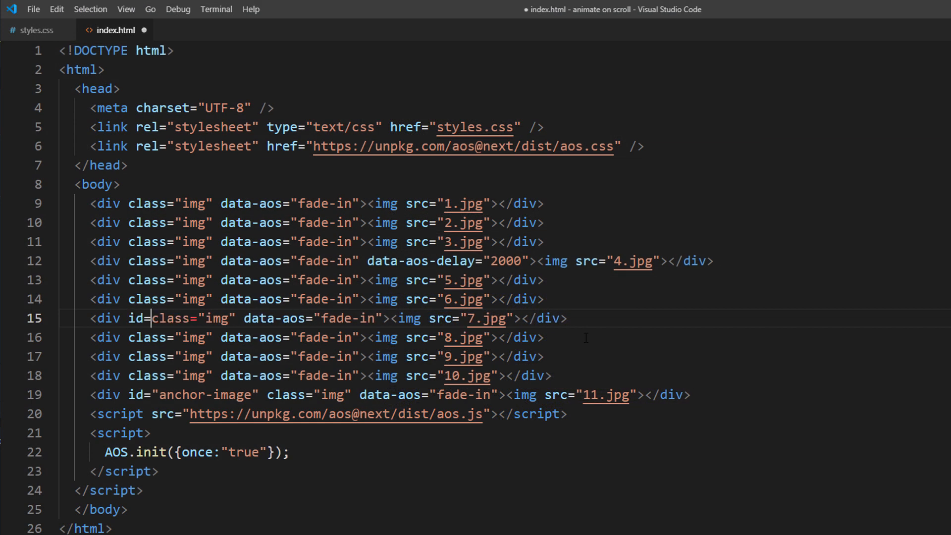
Give the 7.jpg div id="img-7" and add data-aos-anchor="#img-7" to anchor-image.
{"action": "type", "text": "\"img-7\""}
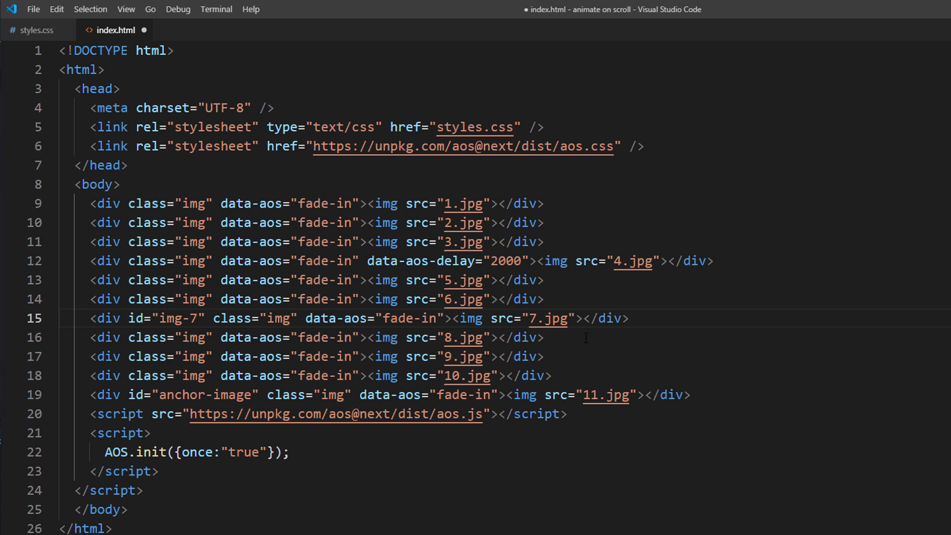
{"action": "type", "text": "data-aos-anchor=\"#"}
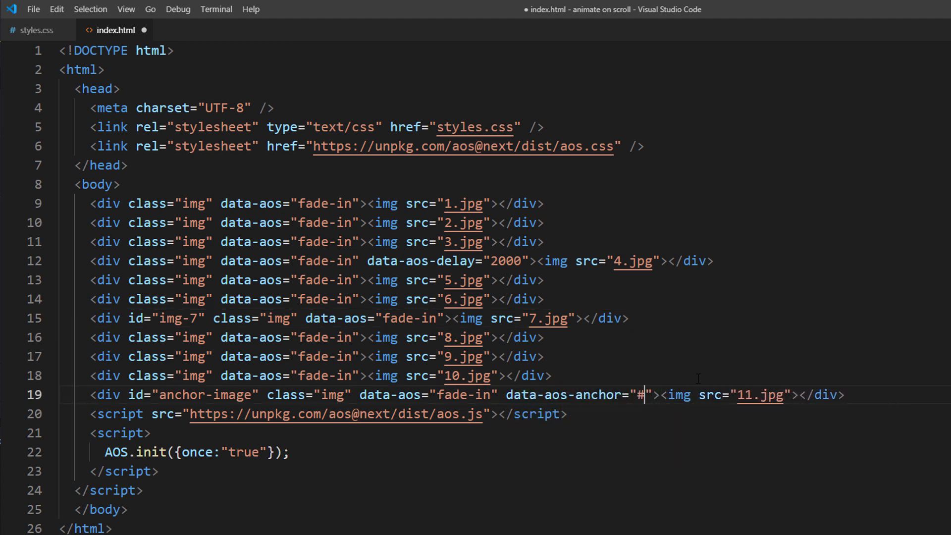
{"action": "type", "text": "img-7"}
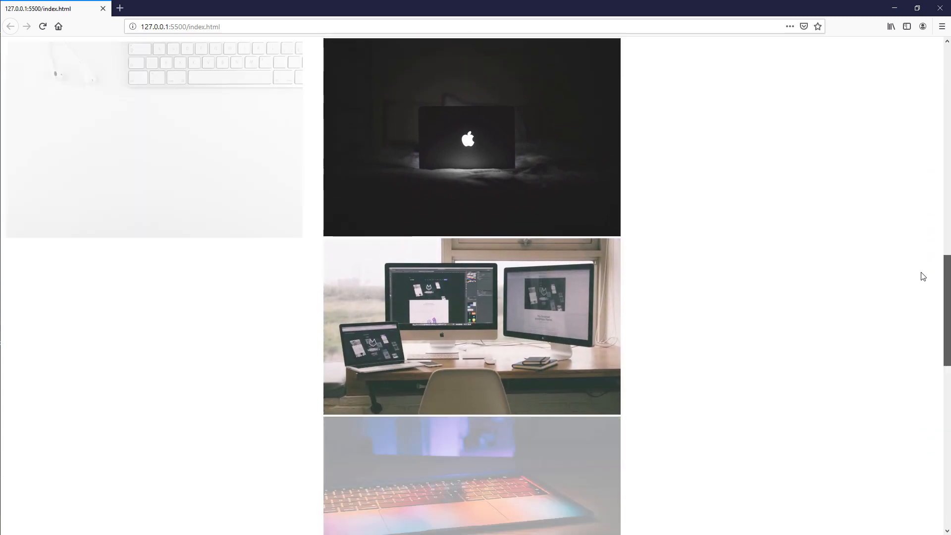
{"action": "scroll", "scroll_direction": "down", "scroll_amount": 3}
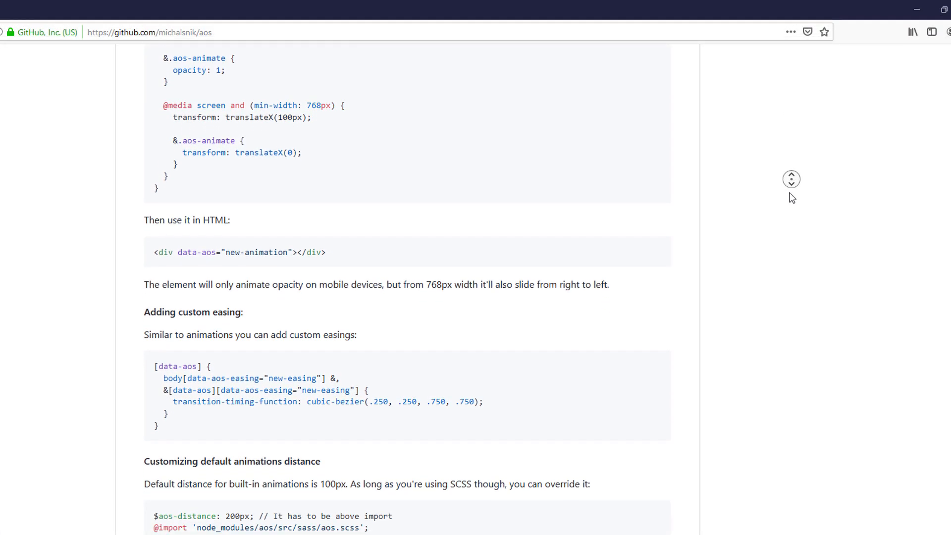
Scroll the AOS GitHub readme down past the custom easing and animation distance notes.
{"action": "scroll", "scroll_direction": "down", "scroll_amount": 3}
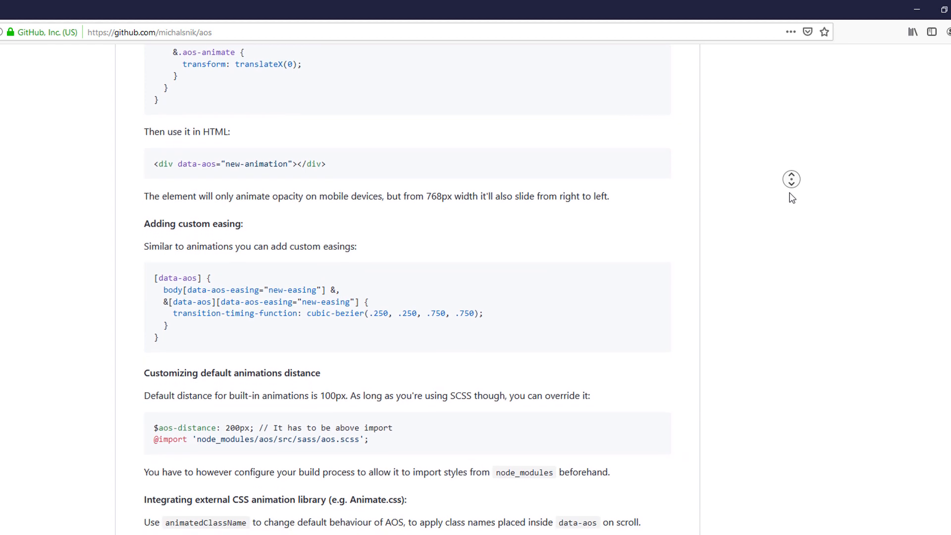
{"action": "scroll", "scroll_direction": "down", "scroll_amount": 3}
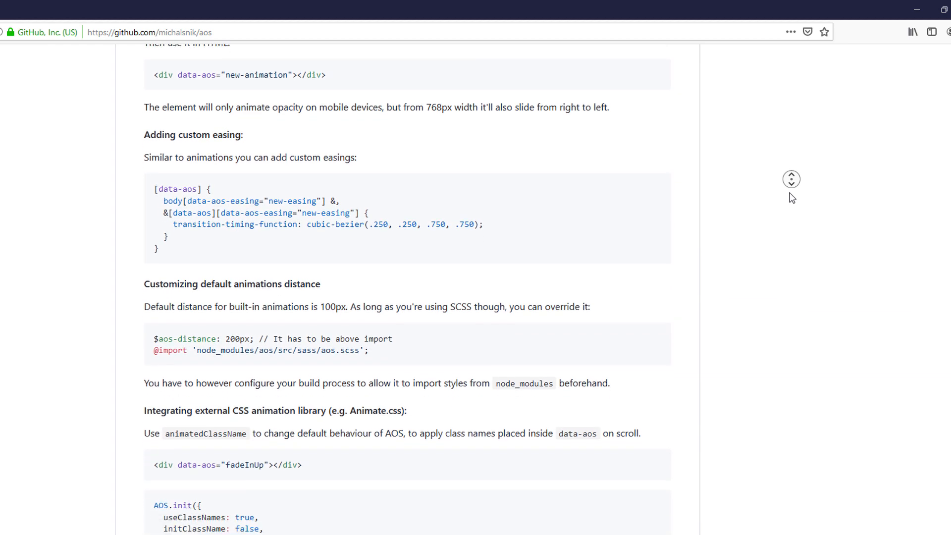
{"action": "scroll", "scroll_direction": "down", "scroll_amount": 3}
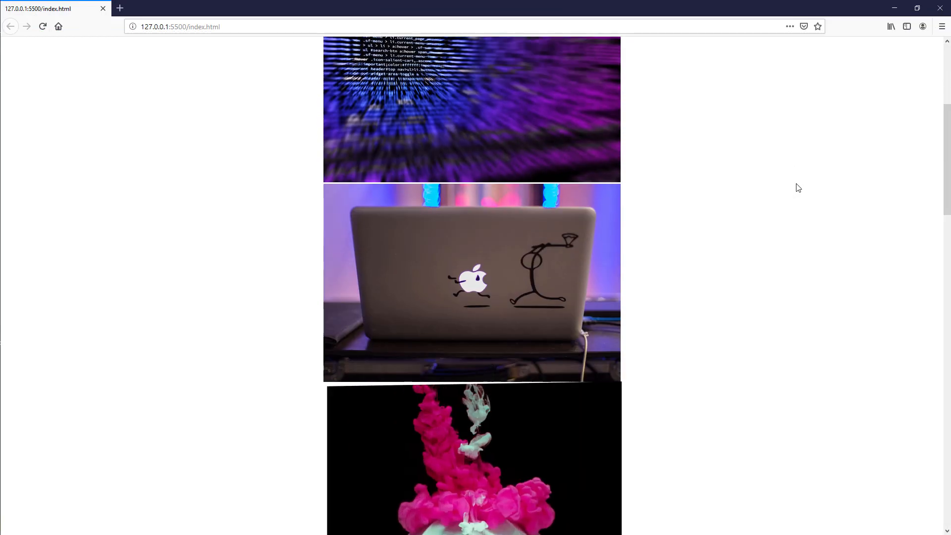
Scroll the local index.html image page down to the colorful-screen laptop photos near the bottom.
{"action": "scroll", "scroll_direction": "down", "scroll_amount": 3}
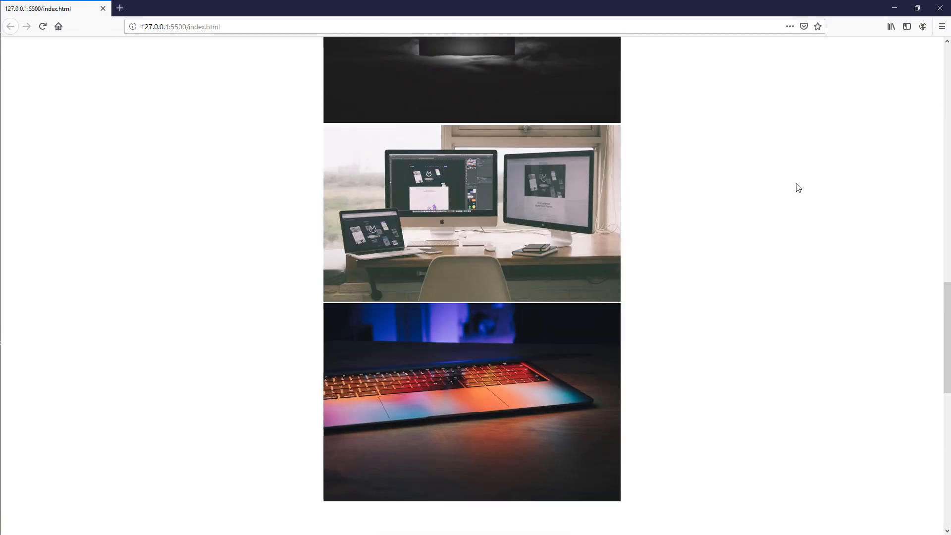
{"action": "scroll", "scroll_direction": "down", "scroll_amount": 3}
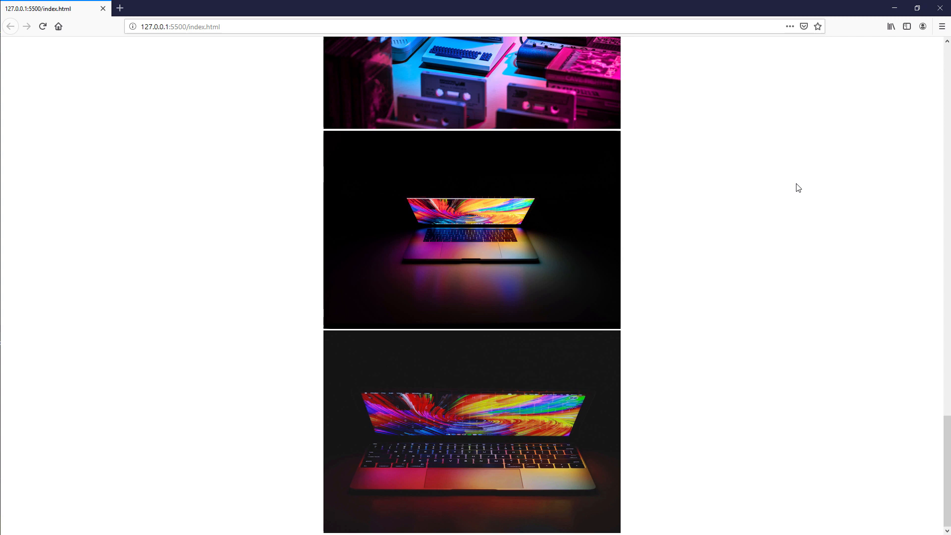